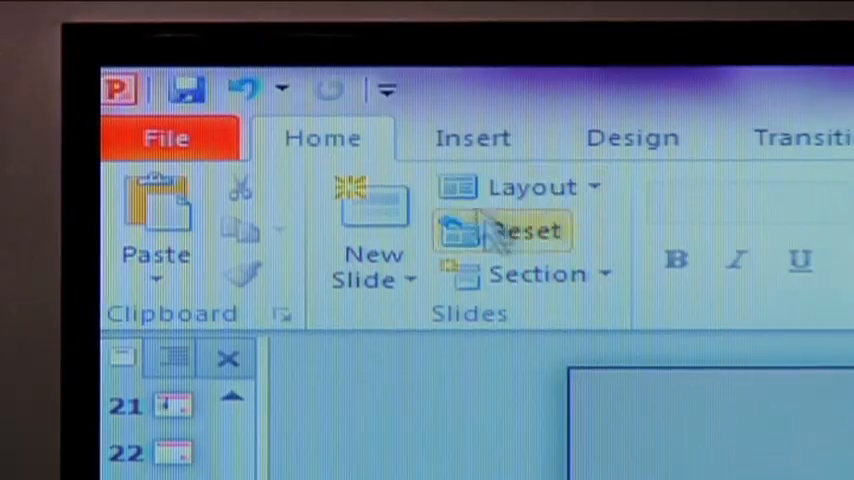
Insert a video from a file on the computer onto the current slide.
left_click(466, 150)
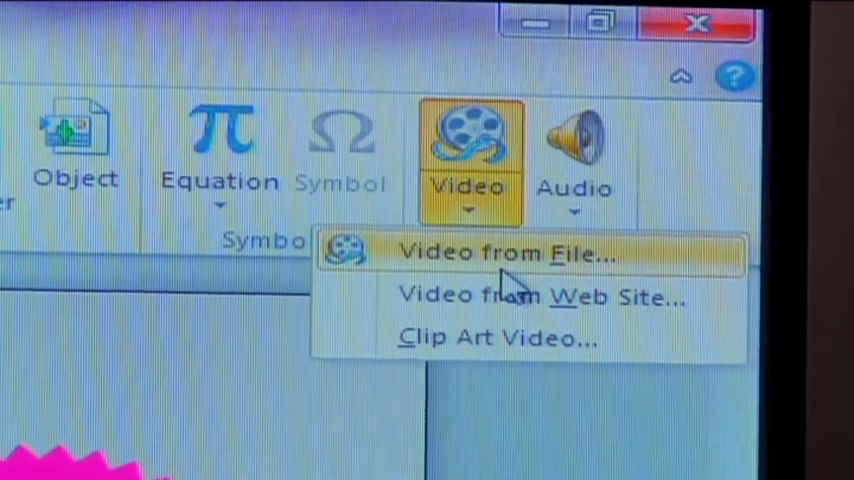
left_click(498, 252)
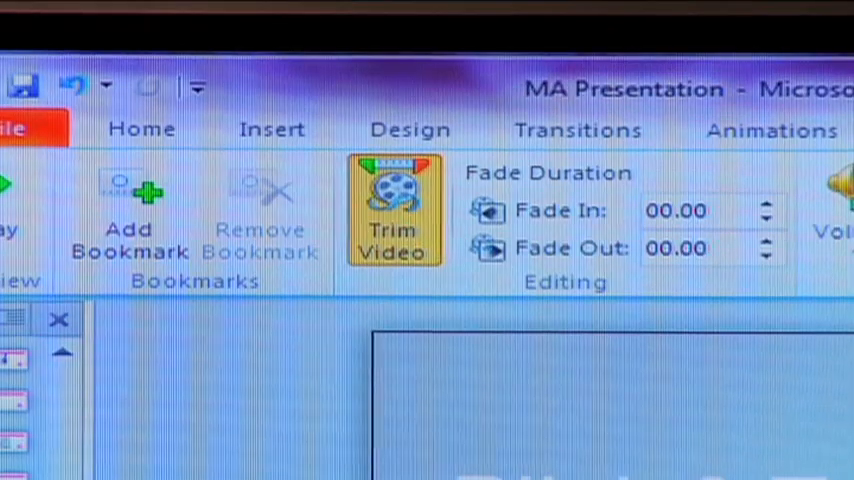
left_click(392, 204)
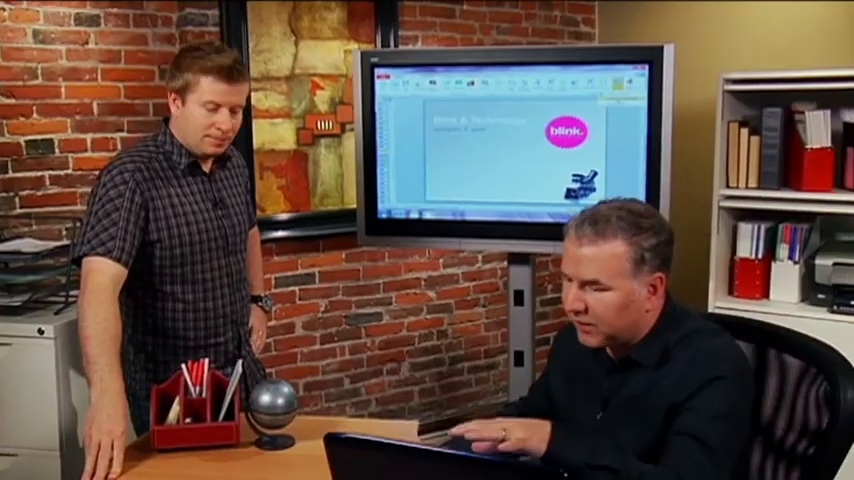
Start inserting a video from a web site to paste the YouTube embed code.
left_click(466, 104)
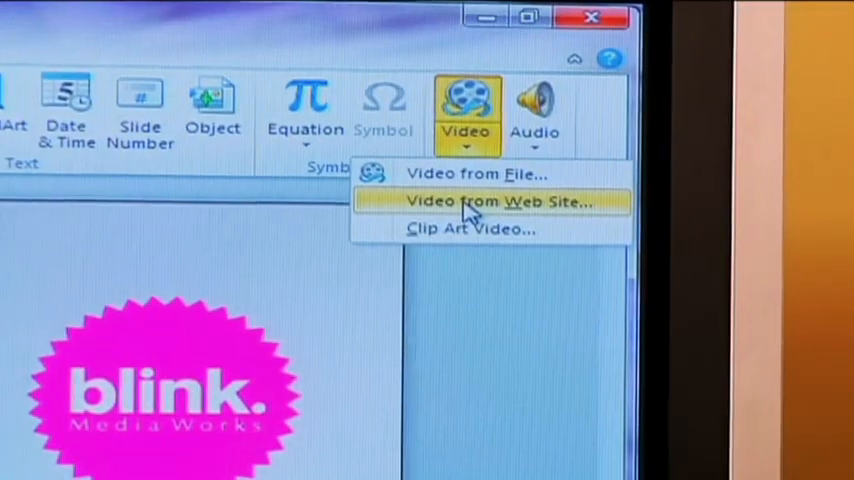
left_click(496, 200)
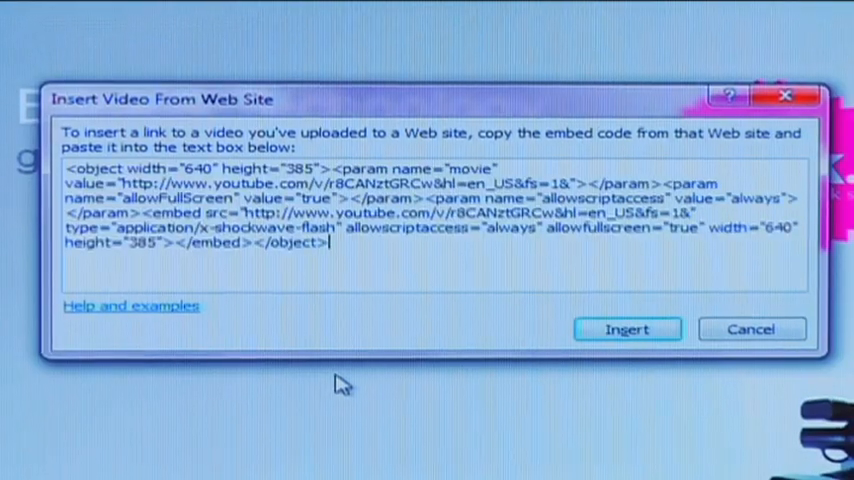
mouse_move(628, 328)
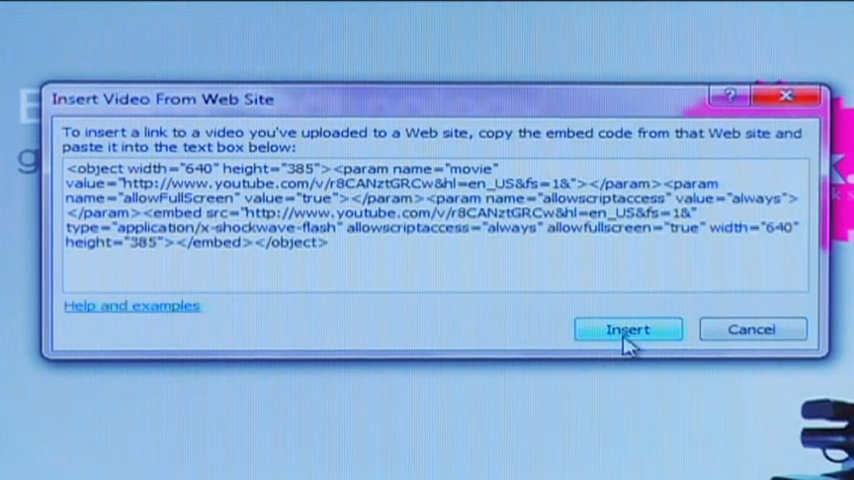
Embed the HP Envy Laptop Review YouTube player on the slide and start its playback preview.
left_click(628, 328)
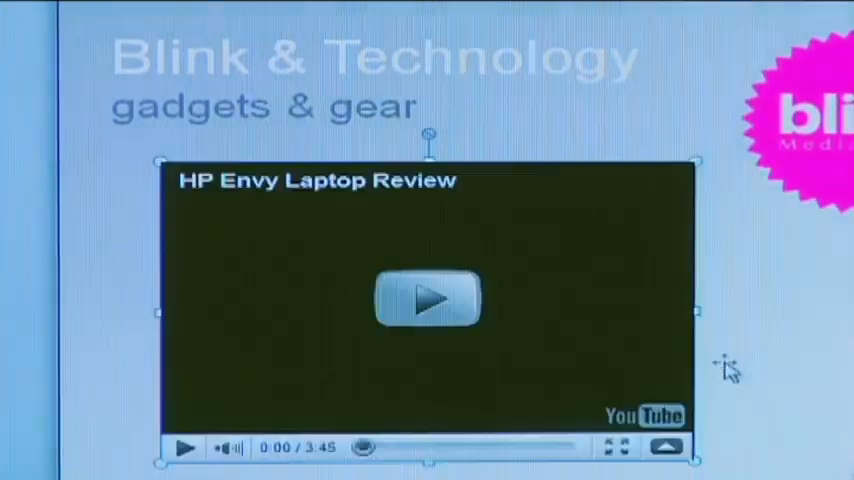
left_click(428, 298)
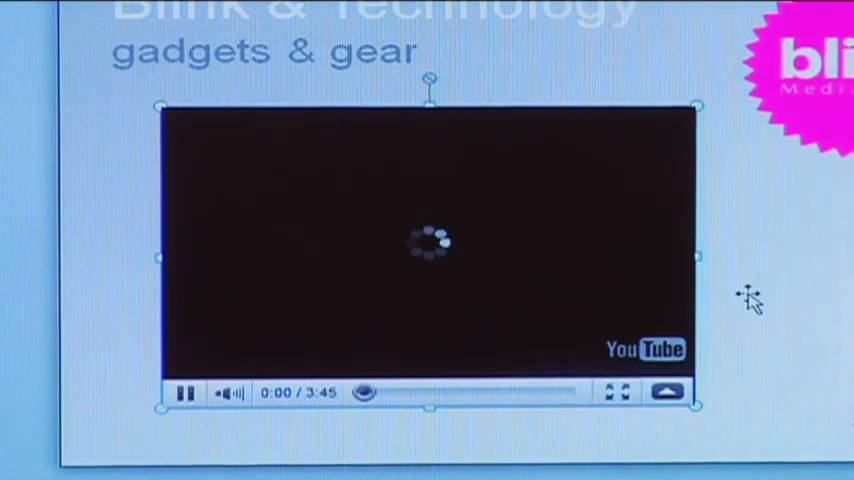